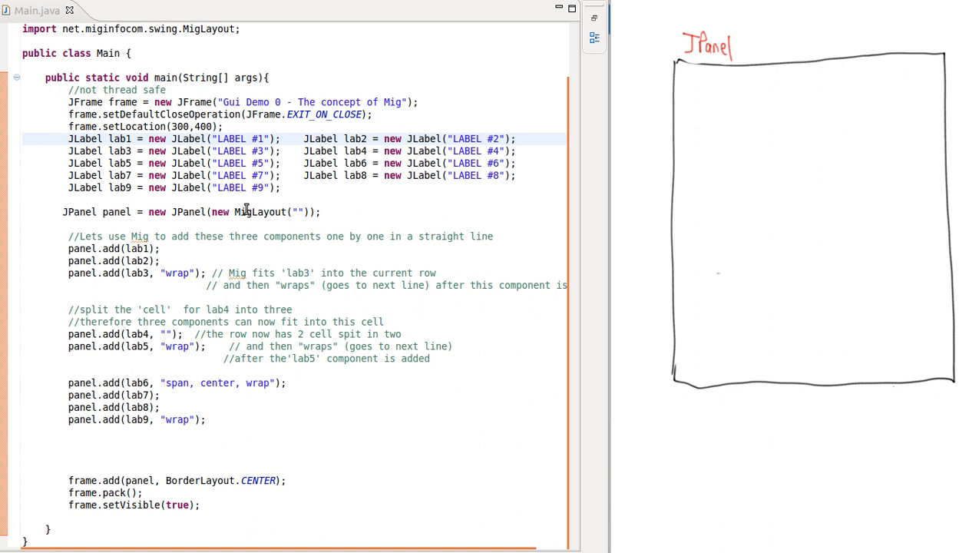
{"action": "mouse_move", "coordinate": [264, 212]}
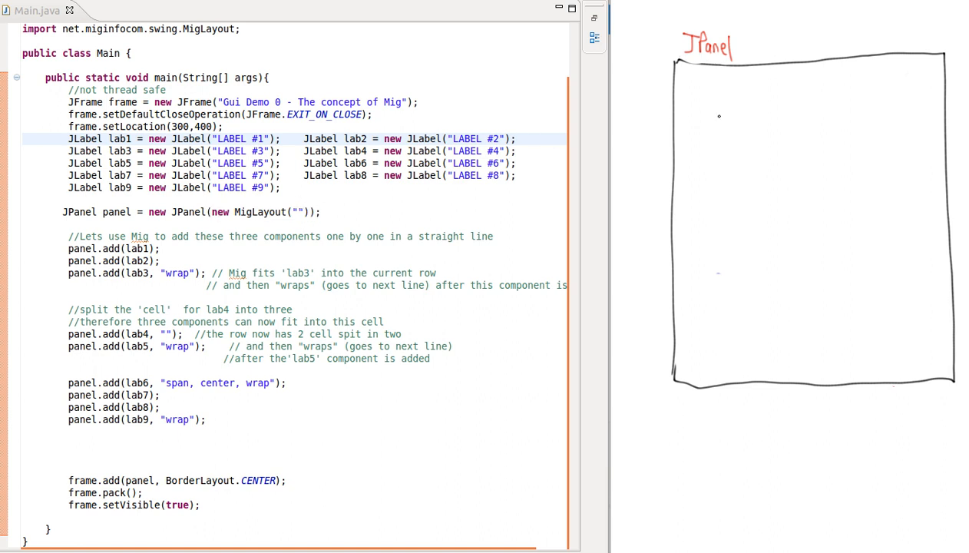
{"action": "mouse_move", "coordinate": [234, 227]}
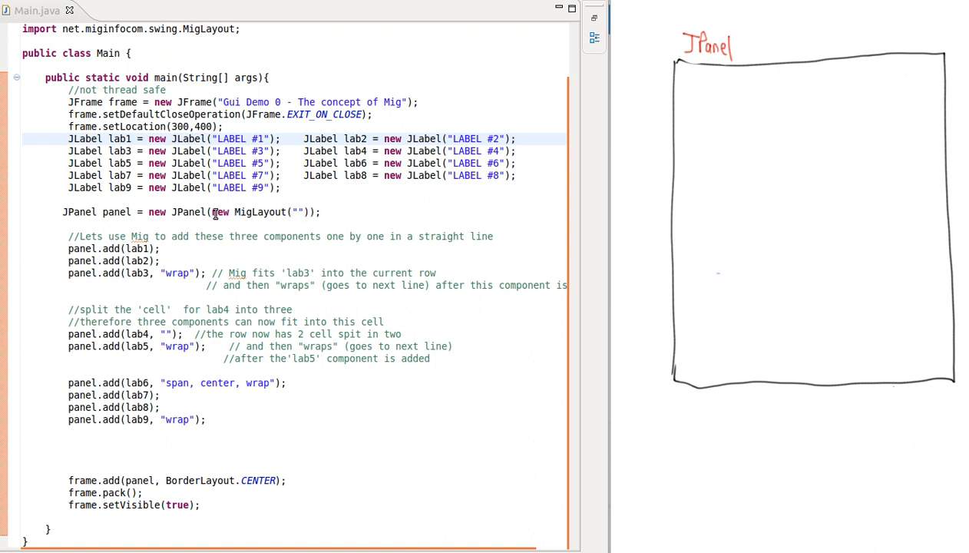
{"action": "mouse_move", "coordinate": [297, 212]}
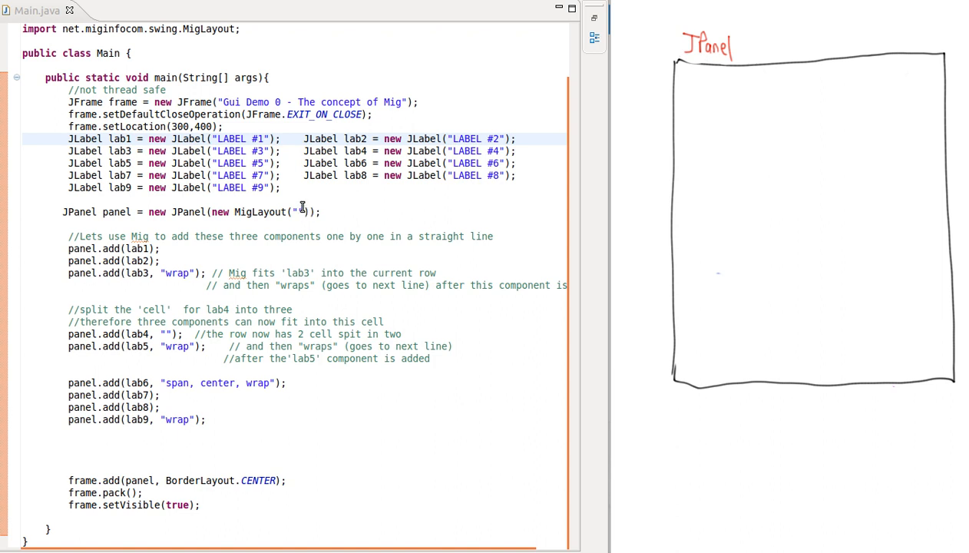
{"action": "mouse_move", "coordinate": [143, 236]}
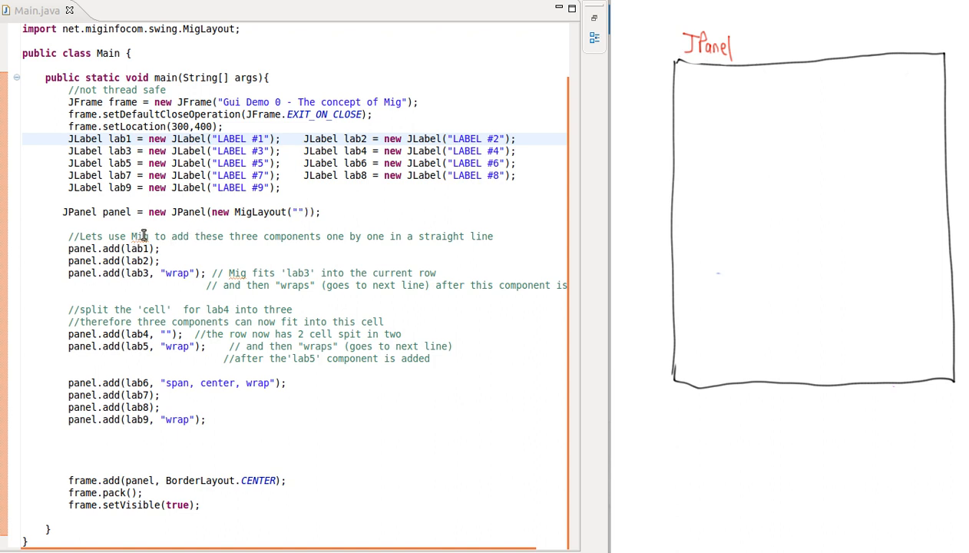
{"action": "mouse_move", "coordinate": [116, 260]}
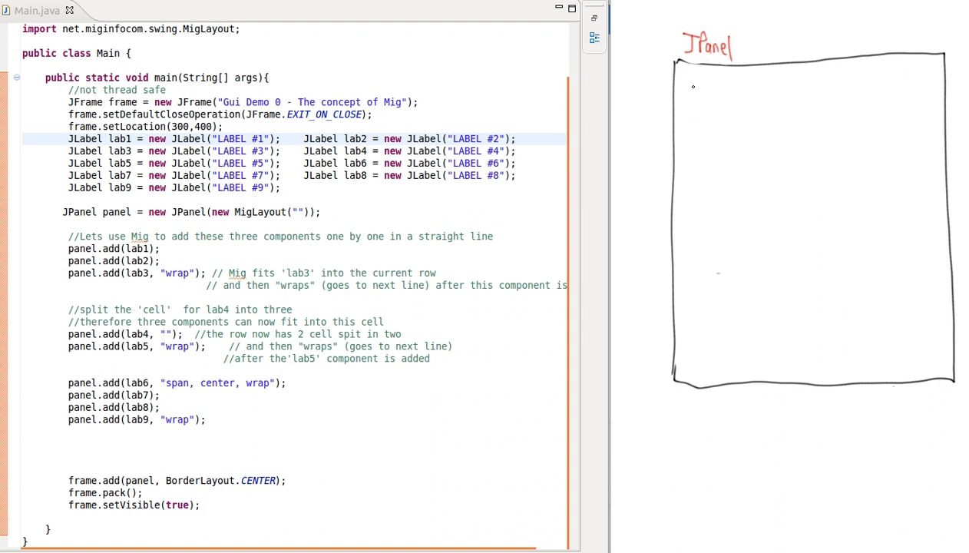
Sketch a box labelled #1 in the JPanel drawing, then start box #2 beside it
{"action": "left_click_drag", "start_coordinate": [691, 84], "coordinate": [741, 119]}
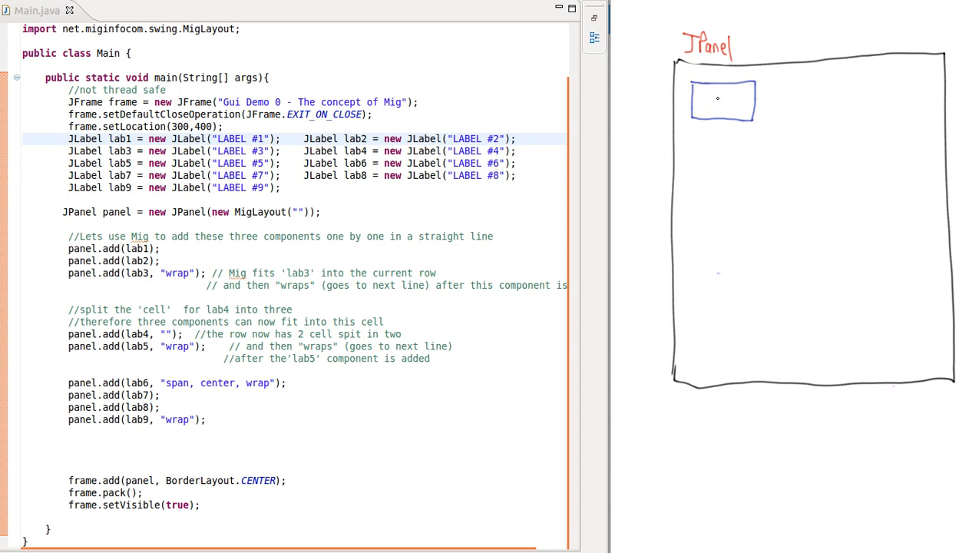
{"action": "left_click_drag", "start_coordinate": [711, 104], "coordinate": [722, 96]}
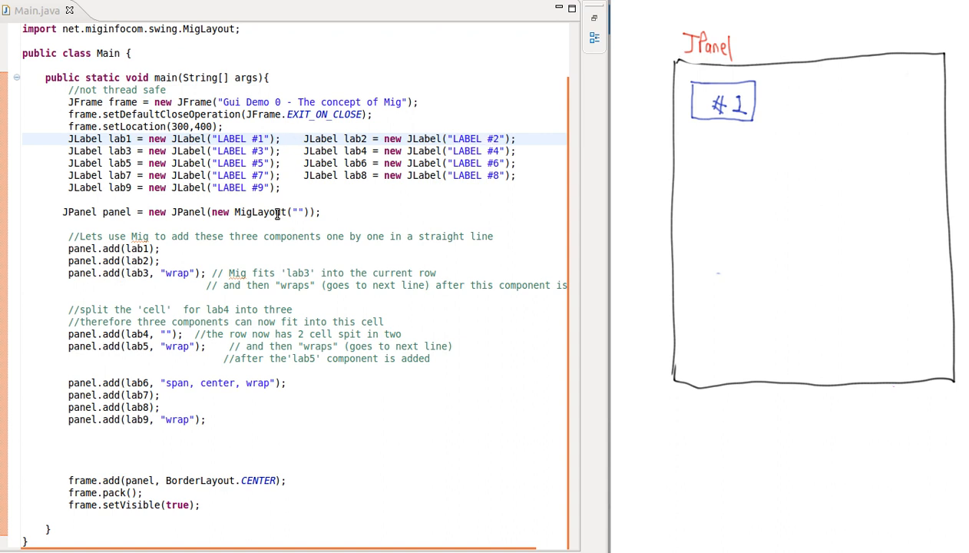
{"action": "mouse_move", "coordinate": [569, 181]}
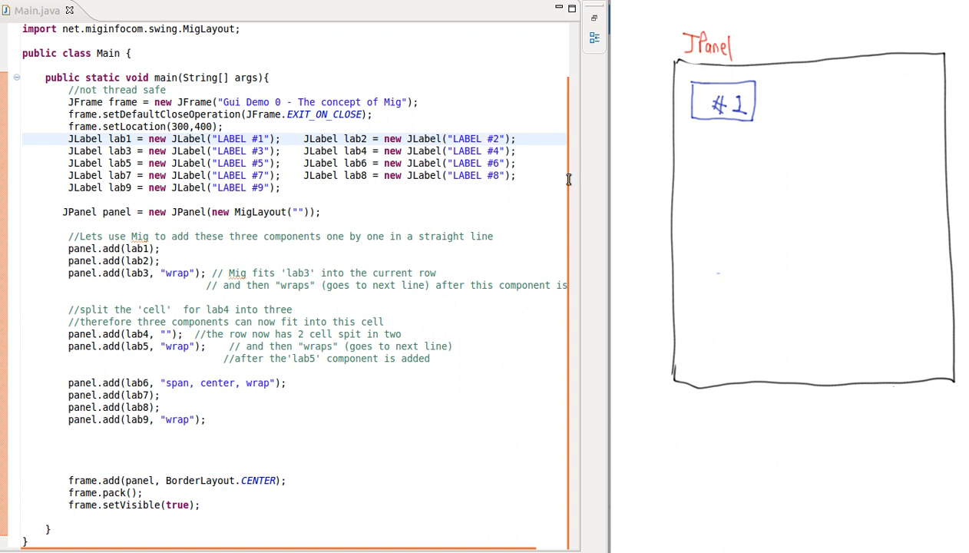
{"action": "left_click_drag", "start_coordinate": [776, 89], "coordinate": [776, 119]}
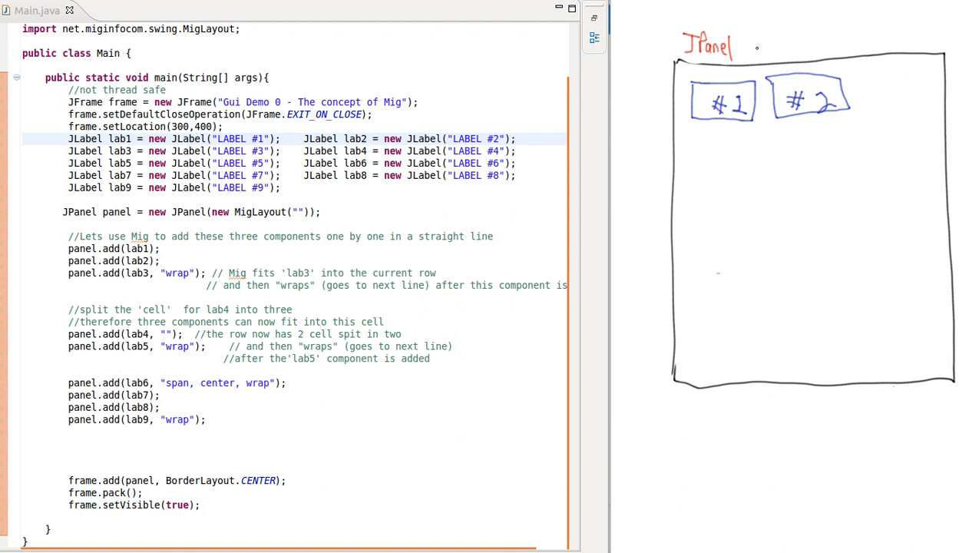
Draw column divider lines and add box 3 to the right of #2
{"action": "left_click_drag", "start_coordinate": [757, 42], "coordinate": [755, 250]}
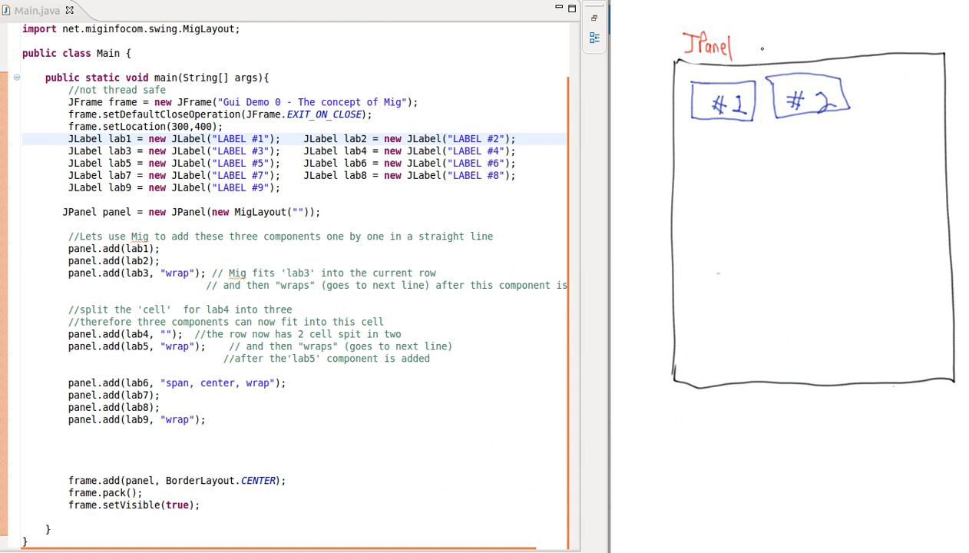
{"action": "left_click_drag", "start_coordinate": [761, 54], "coordinate": [795, 392]}
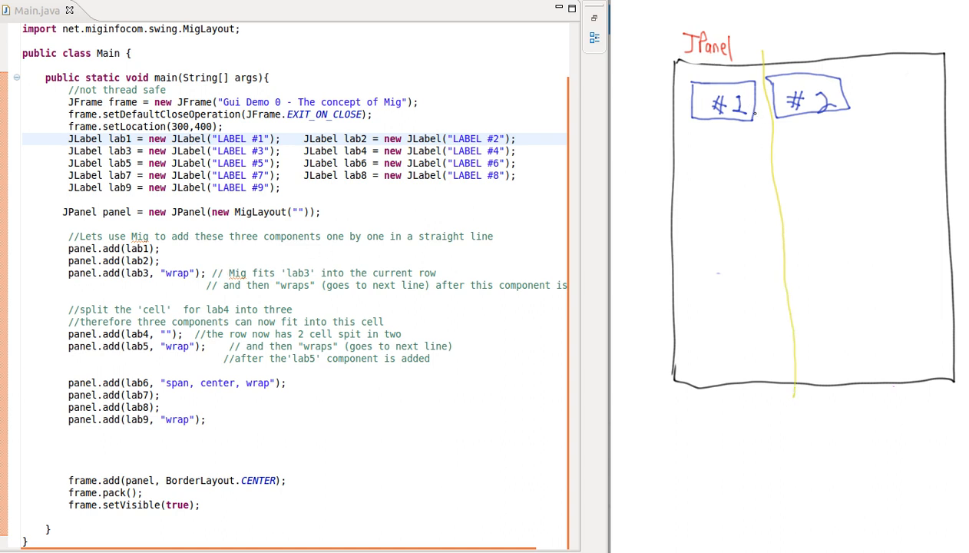
{"action": "mouse_move", "coordinate": [175, 295]}
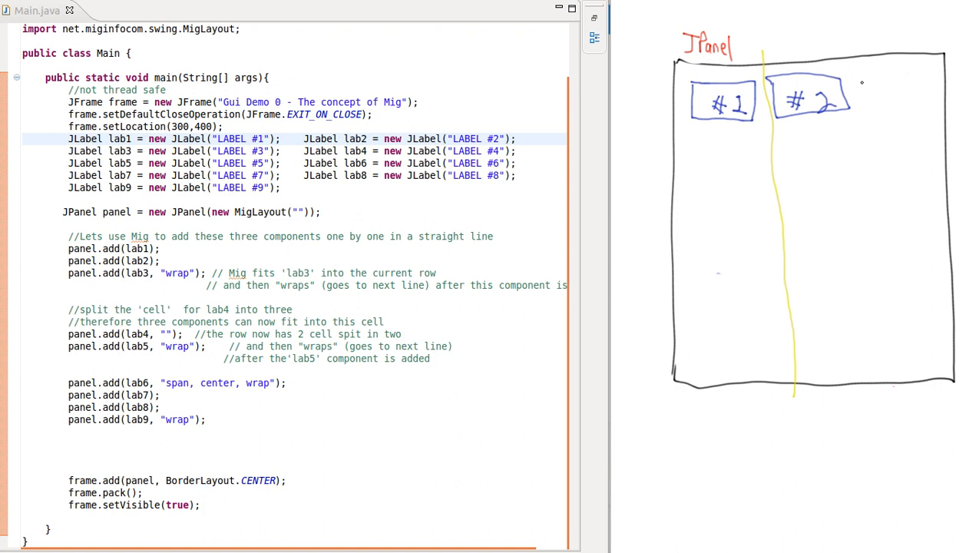
{"action": "left_click_drag", "start_coordinate": [860, 92], "coordinate": [922, 108]}
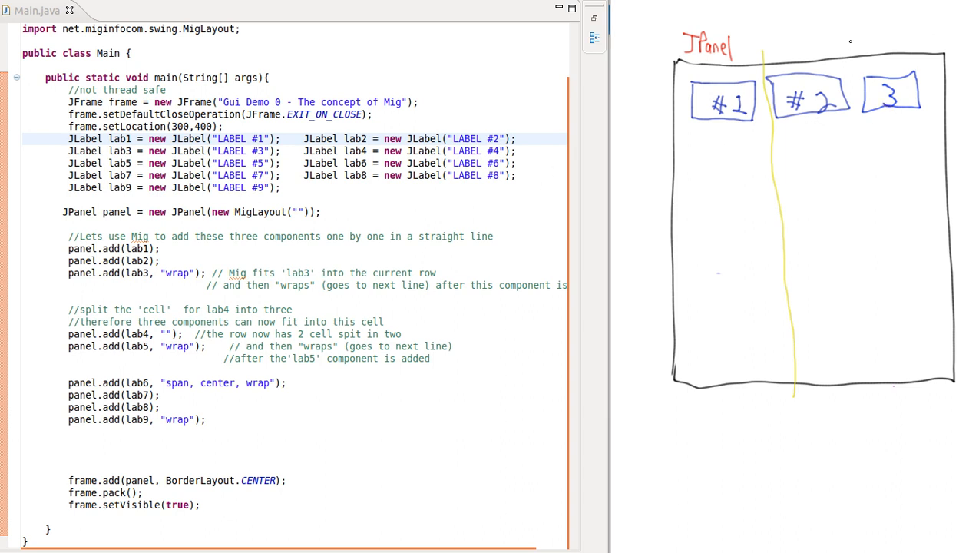
{"action": "left_click_drag", "start_coordinate": [849, 46], "coordinate": [846, 198]}
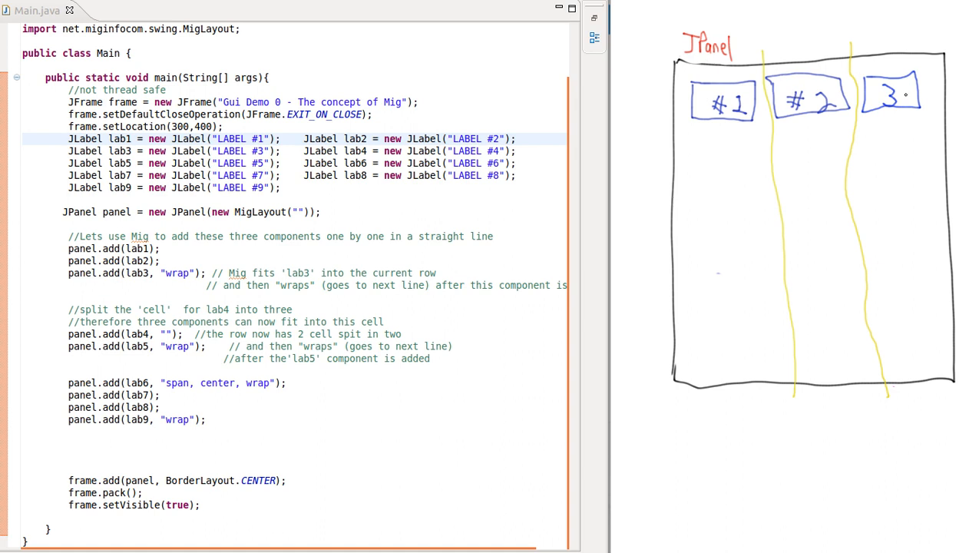
{"action": "mouse_move", "coordinate": [615, 151]}
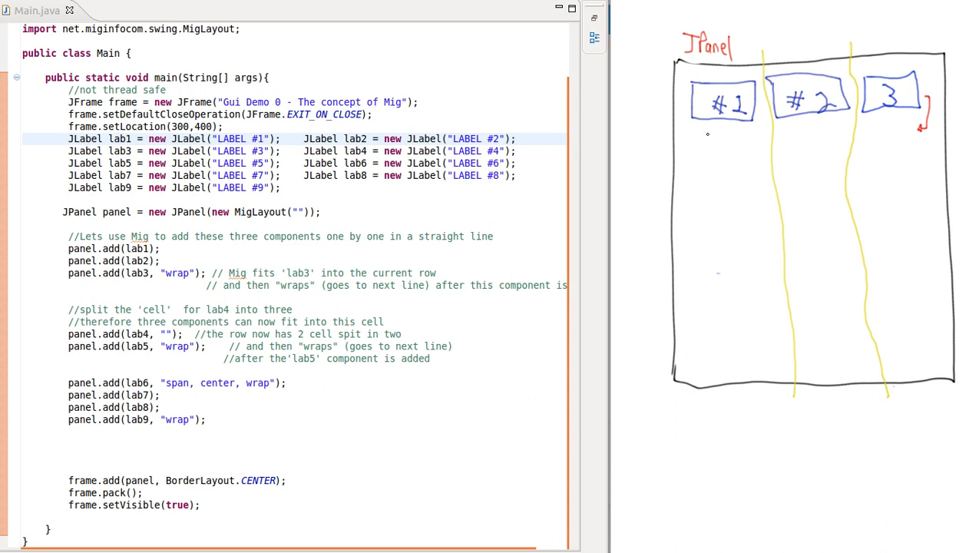
{"action": "mouse_move", "coordinate": [743, 145]}
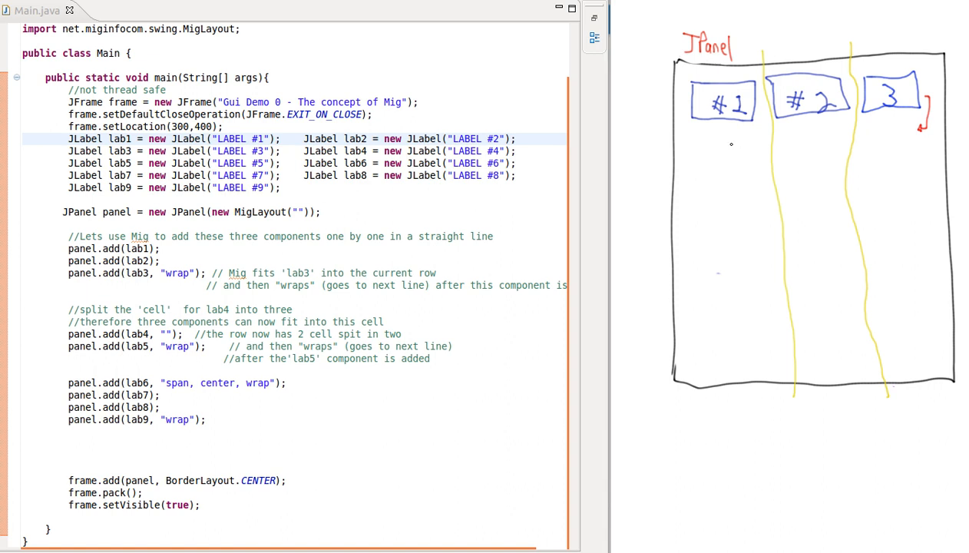
Draw box #4 below #1 and box 5 beside it in the second row
{"action": "left_click_drag", "start_coordinate": [699, 146], "coordinate": [753, 173]}
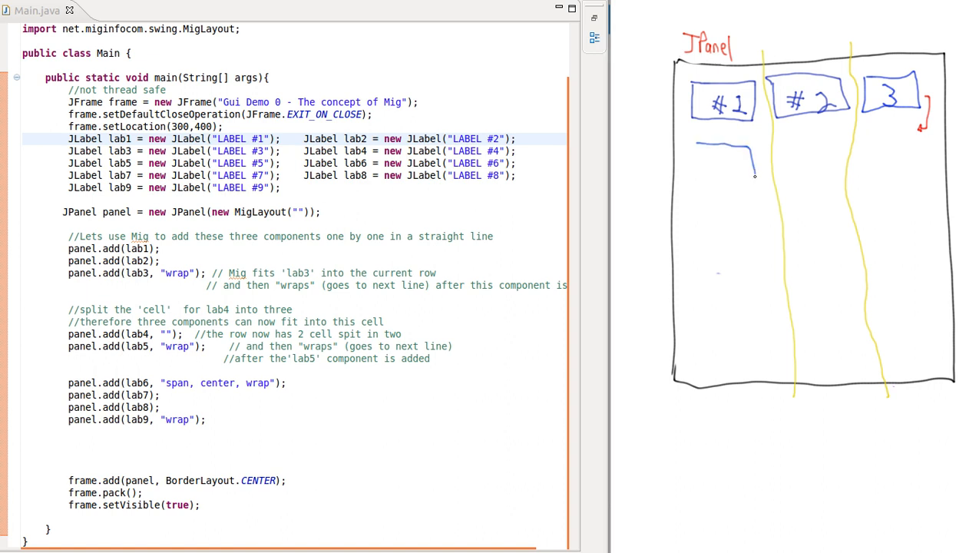
{"action": "left_click_drag", "start_coordinate": [695, 146], "coordinate": [757, 181]}
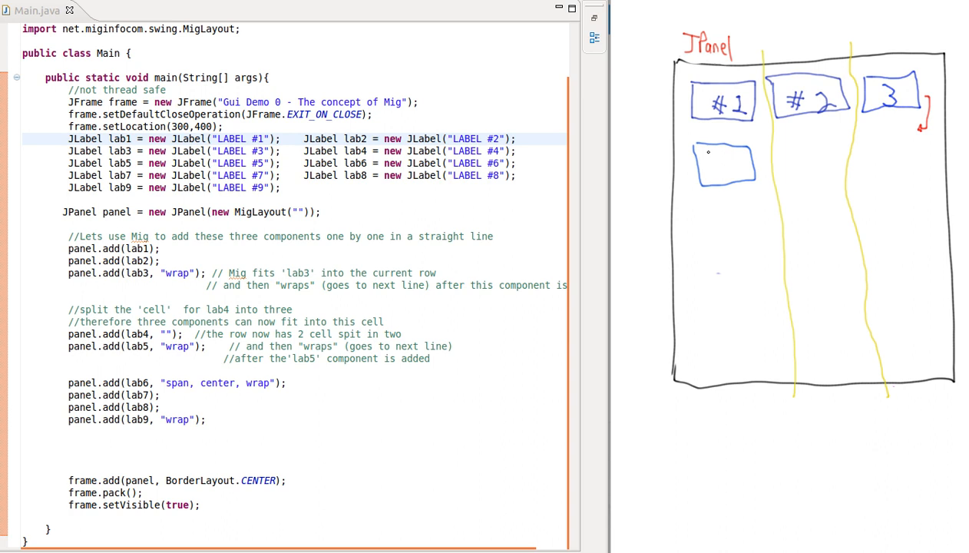
{"action": "left_click_drag", "start_coordinate": [710, 165], "coordinate": [718, 167]}
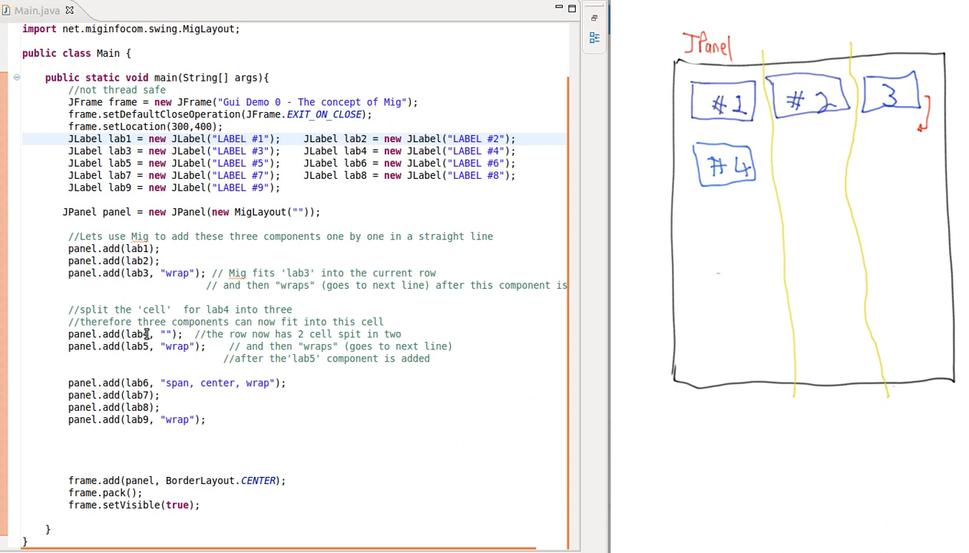
{"action": "mouse_move", "coordinate": [159, 358]}
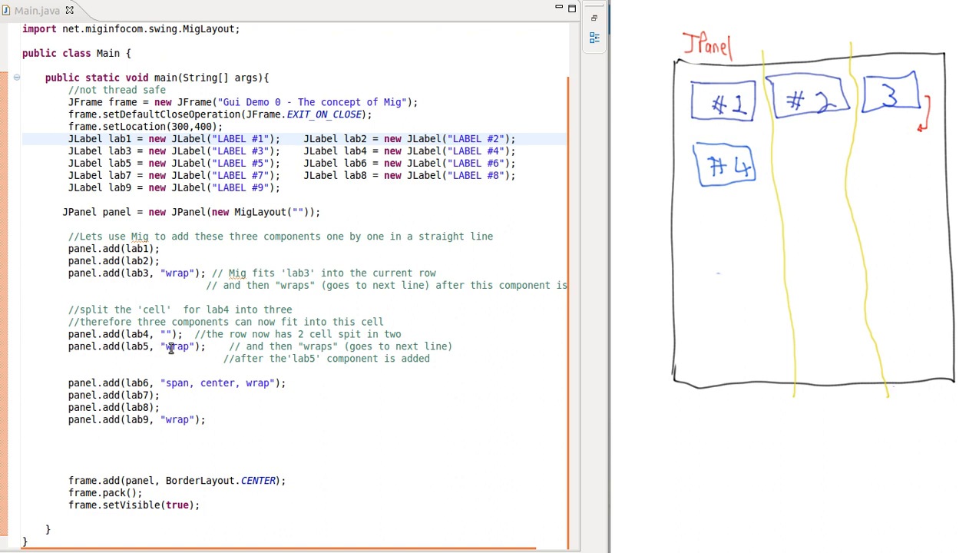
{"action": "left_click_drag", "start_coordinate": [784, 146], "coordinate": [810, 143]}
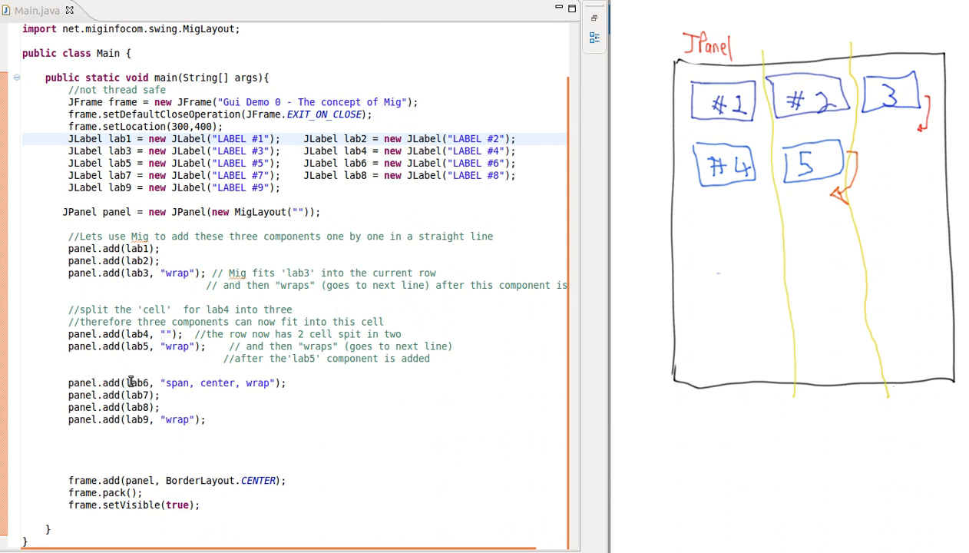
{"action": "mouse_move", "coordinate": [159, 383]}
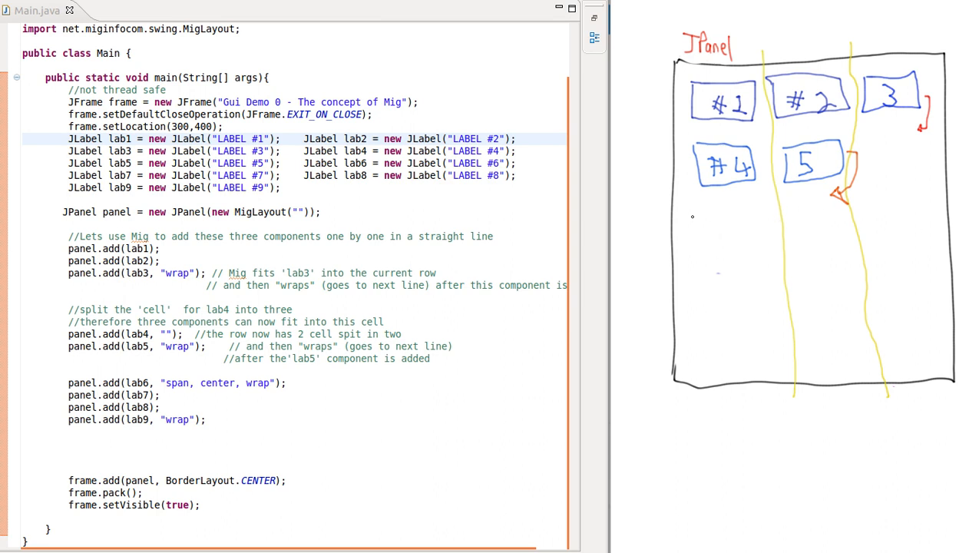
{"action": "mouse_move", "coordinate": [751, 221]}
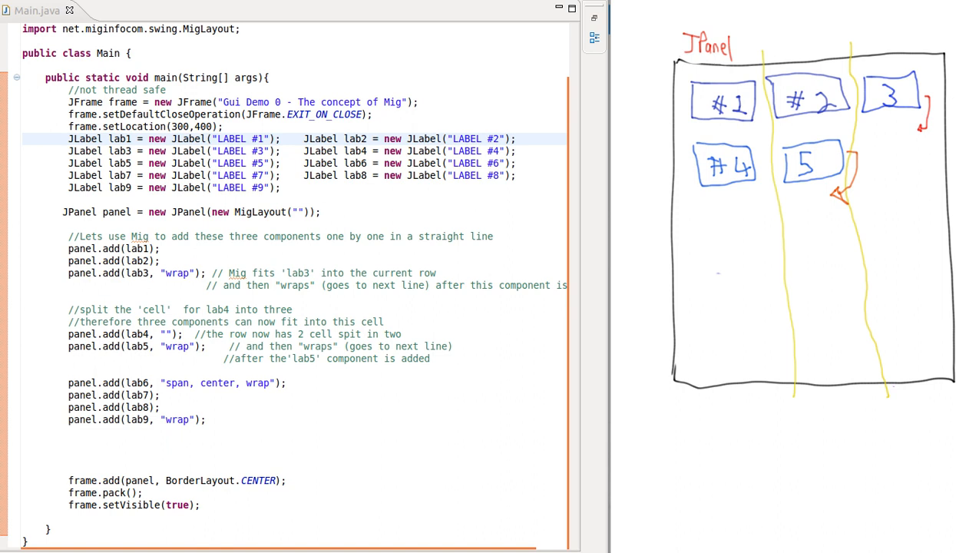
Draw a wide full-width box across the sketch's third row for label 6
{"action": "left_click_drag", "start_coordinate": [695, 203], "coordinate": [803, 202]}
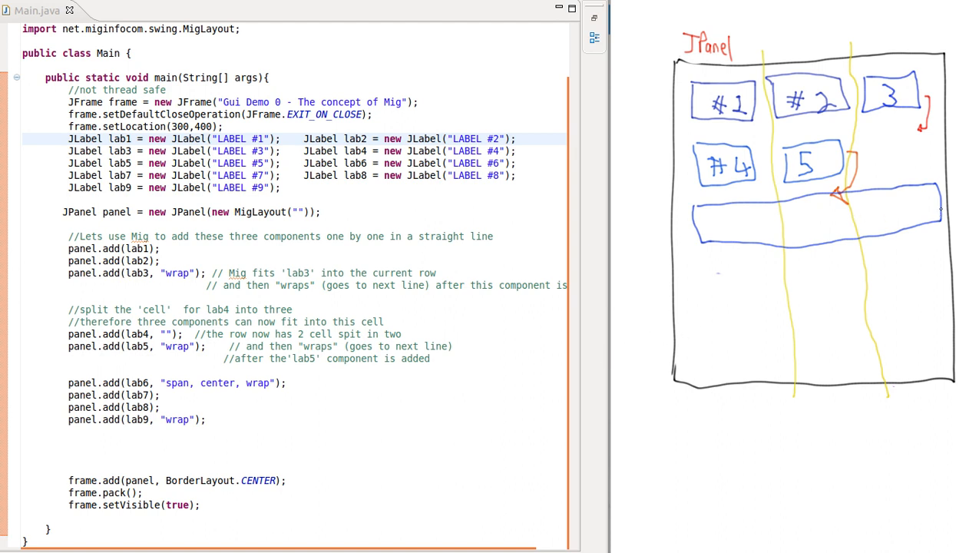
{"action": "mouse_move", "coordinate": [821, 207]}
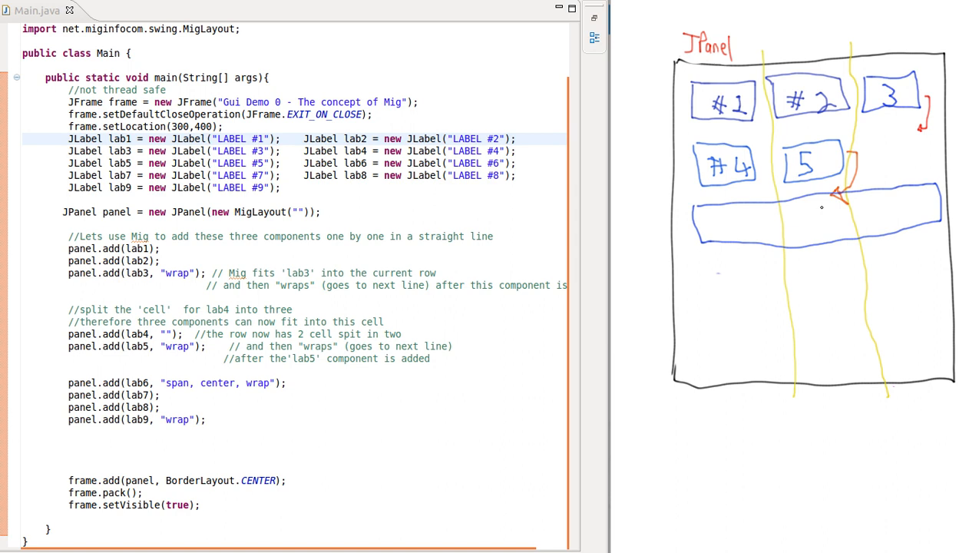
{"action": "mouse_move", "coordinate": [806, 218]}
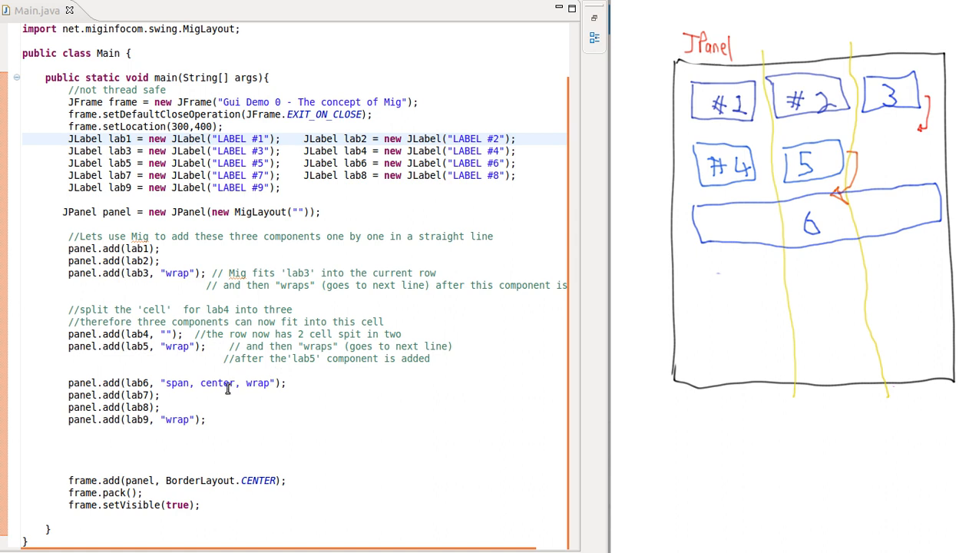
{"action": "mouse_move", "coordinate": [224, 390]}
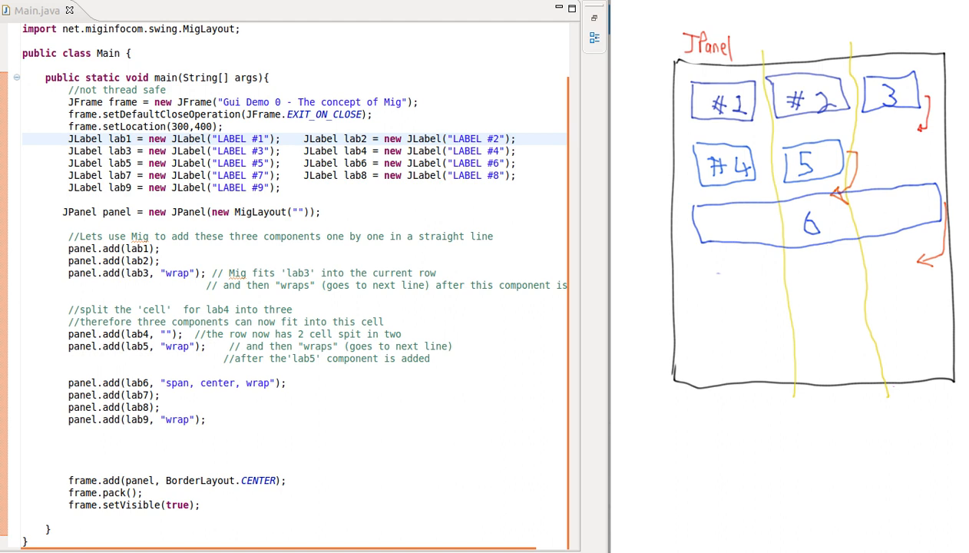
Draw the fourth-row boxes for labels 7 and 8
{"action": "left_click_drag", "start_coordinate": [700, 272], "coordinate": [701, 299]}
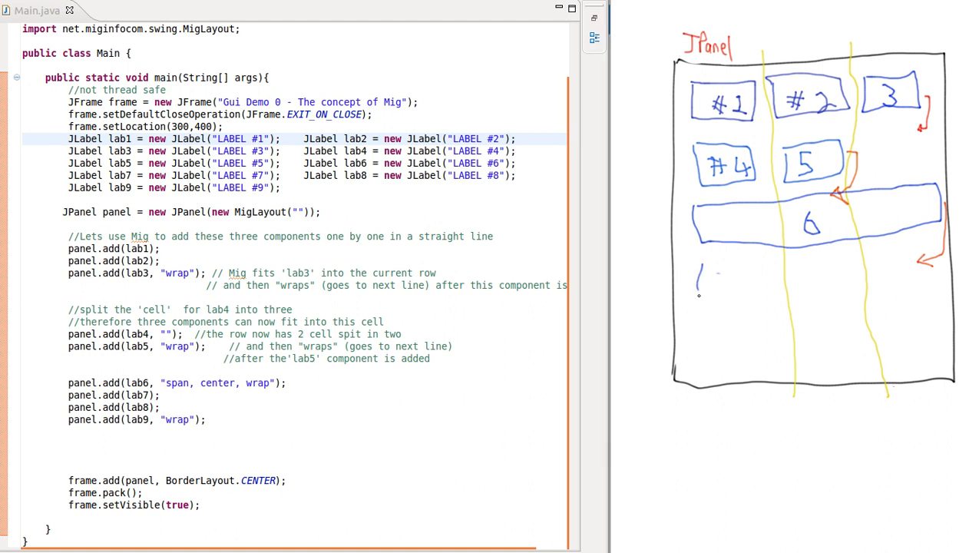
{"action": "left_click_drag", "start_coordinate": [699, 276], "coordinate": [772, 296]}
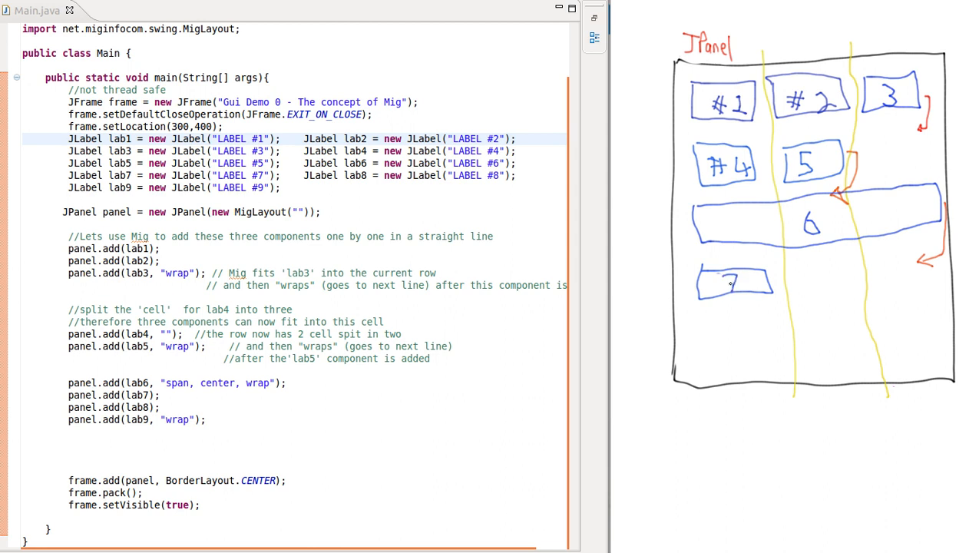
{"action": "mouse_move", "coordinate": [737, 293]}
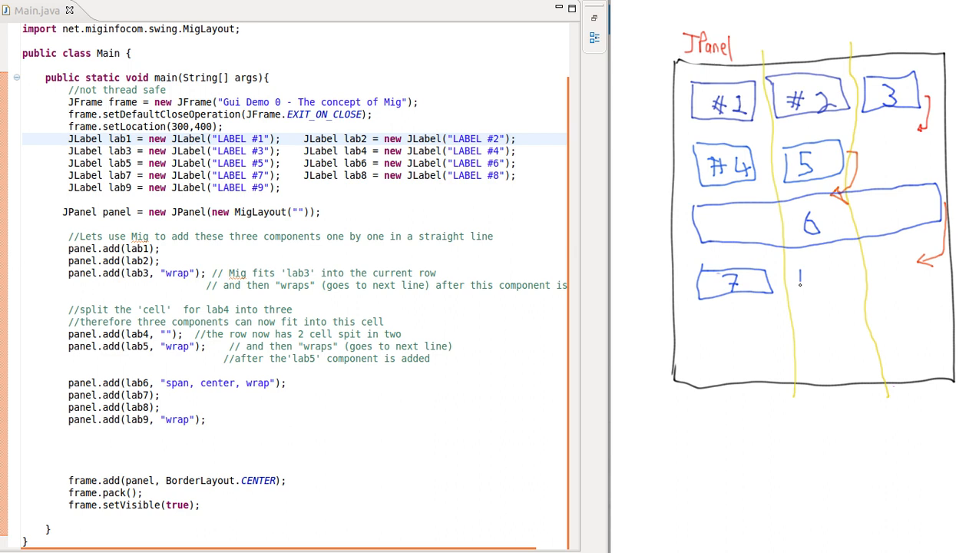
{"action": "left_click_drag", "start_coordinate": [799, 280], "coordinate": [852, 288]}
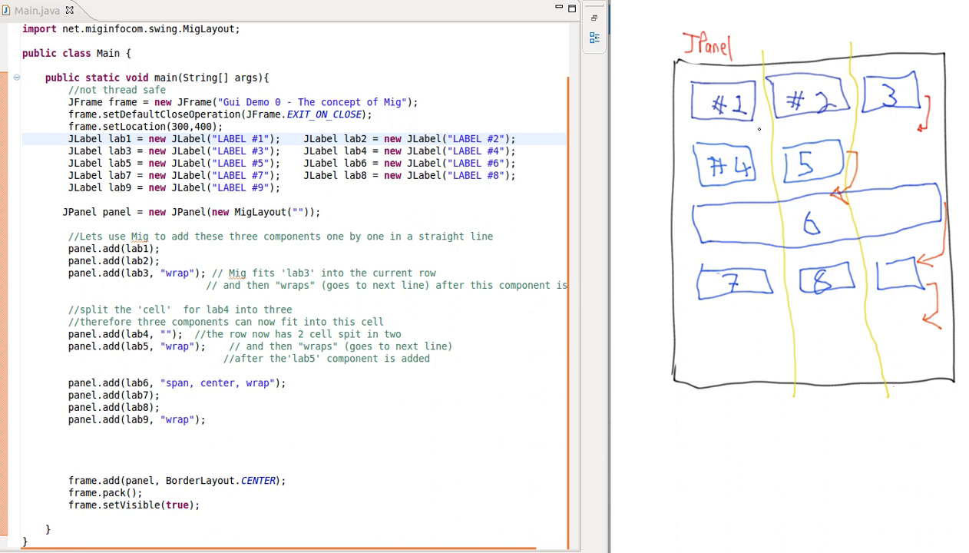
{"action": "mouse_move", "coordinate": [735, 112]}
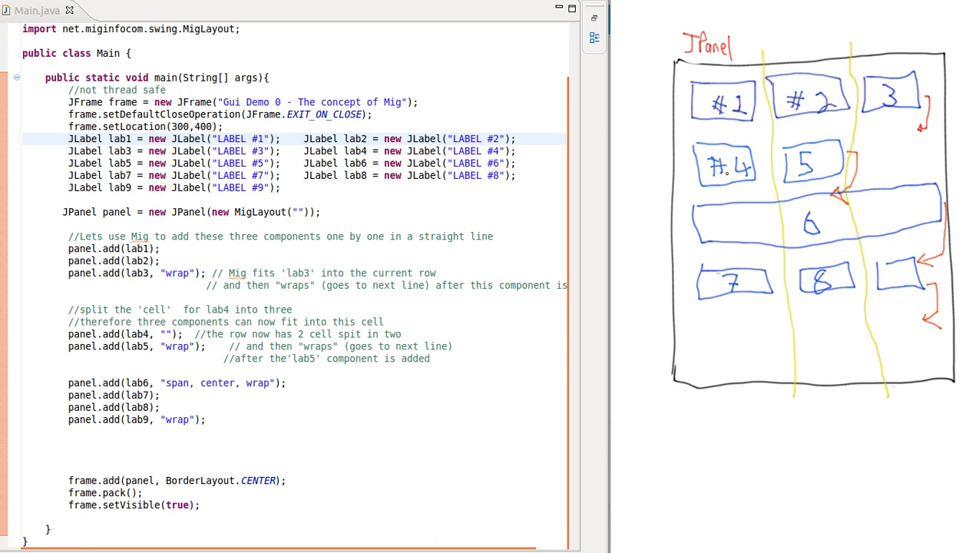
{"action": "mouse_move", "coordinate": [836, 202]}
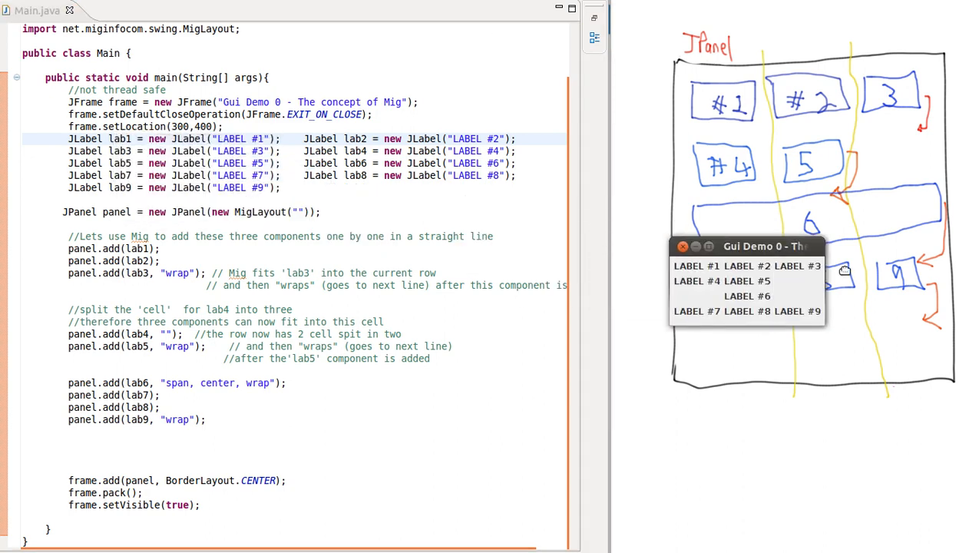
Move the Gui Demo 0 window below the sketch to compare layouts
{"action": "left_click_drag", "start_coordinate": [756, 246], "coordinate": [718, 411]}
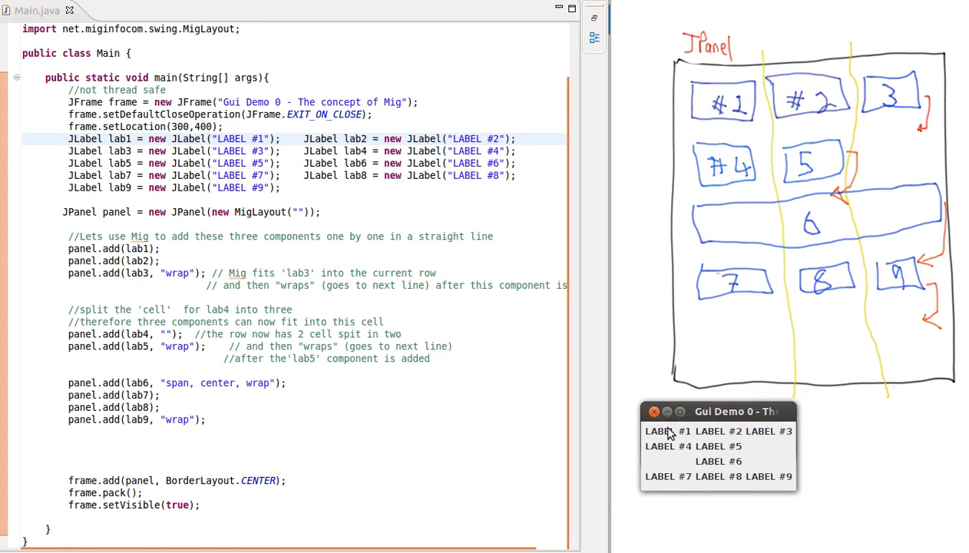
{"action": "mouse_move", "coordinate": [738, 439]}
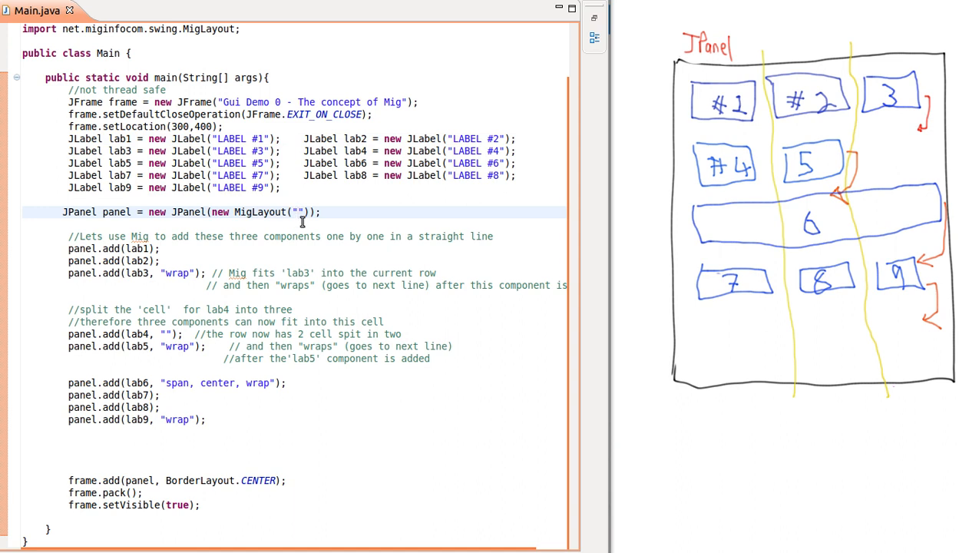
Enter "debug" as the MigLayout constraint string
{"action": "type", "text": "degu"}
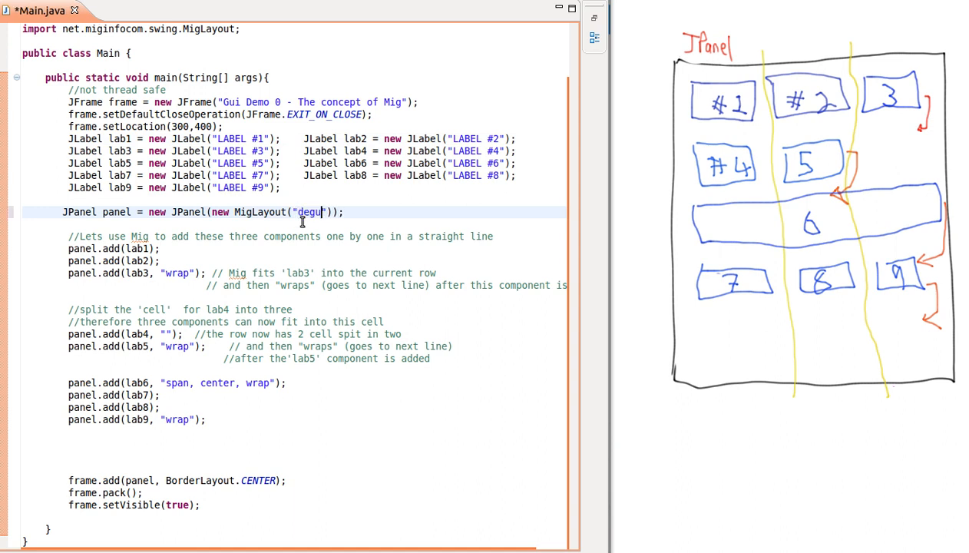
{"action": "type", "text": "g"}
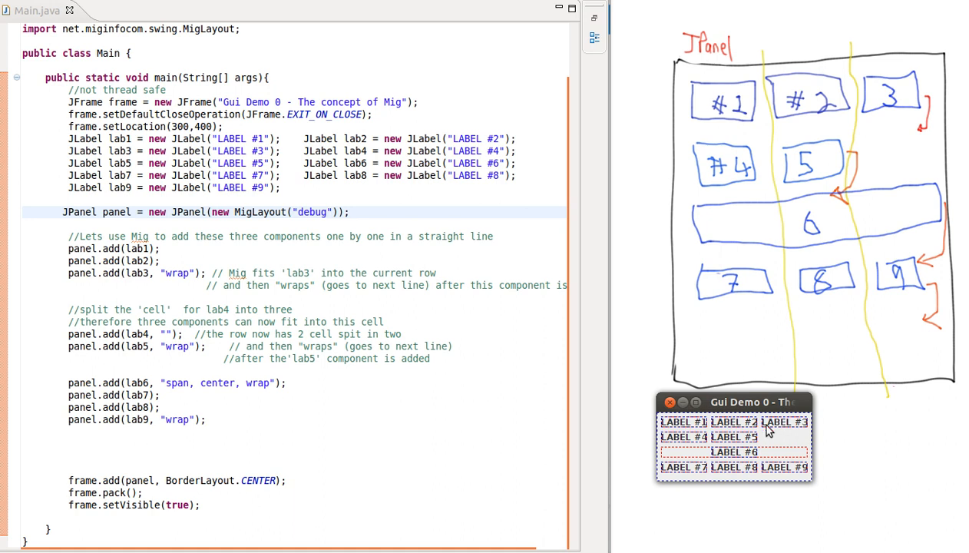
{"action": "mouse_move", "coordinate": [701, 444]}
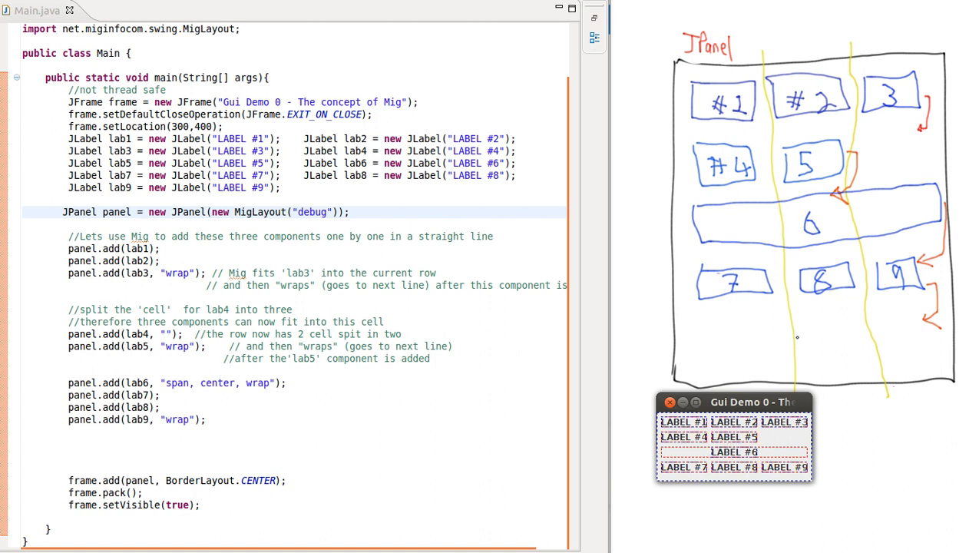
{"action": "mouse_move", "coordinate": [808, 452]}
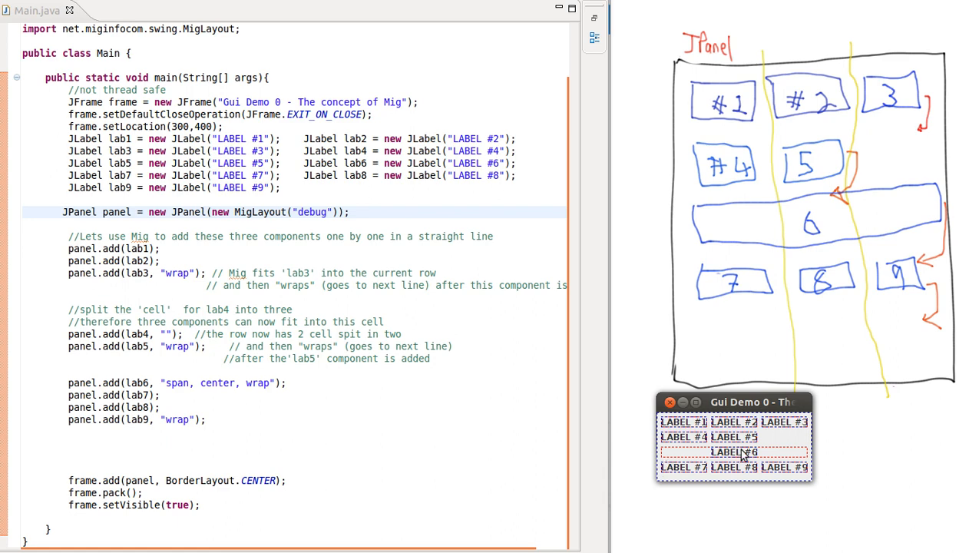
{"action": "mouse_move", "coordinate": [684, 457]}
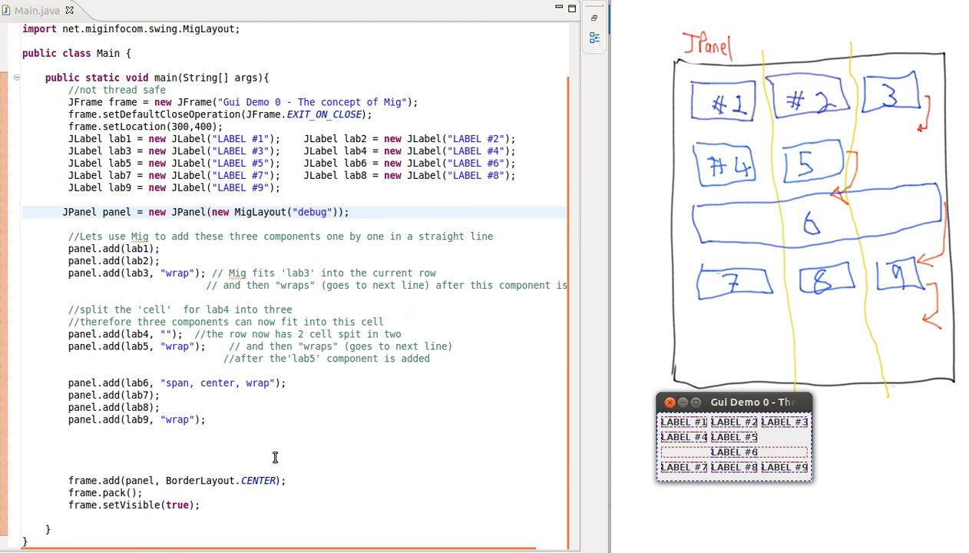
{"action": "mouse_move", "coordinate": [697, 476]}
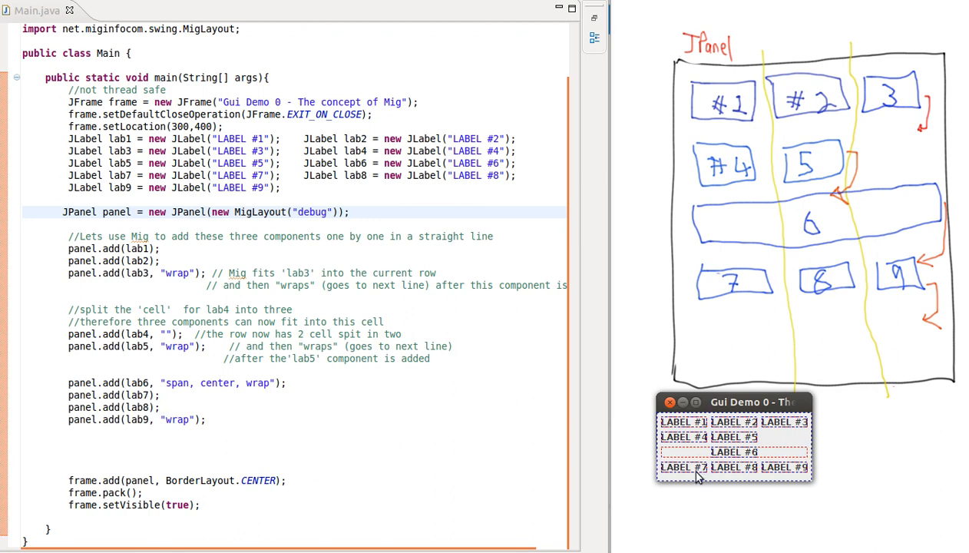
{"action": "mouse_move", "coordinate": [741, 483]}
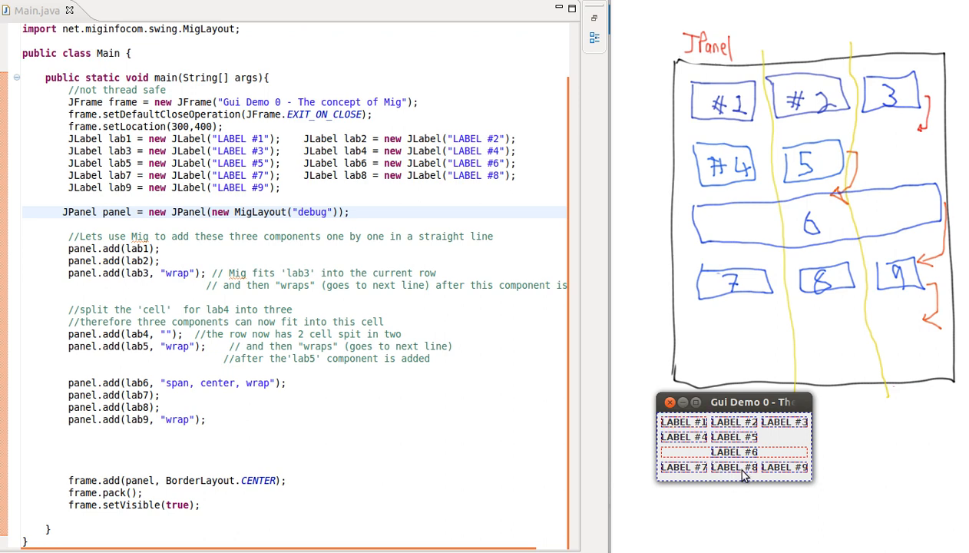
{"action": "mouse_move", "coordinate": [786, 474]}
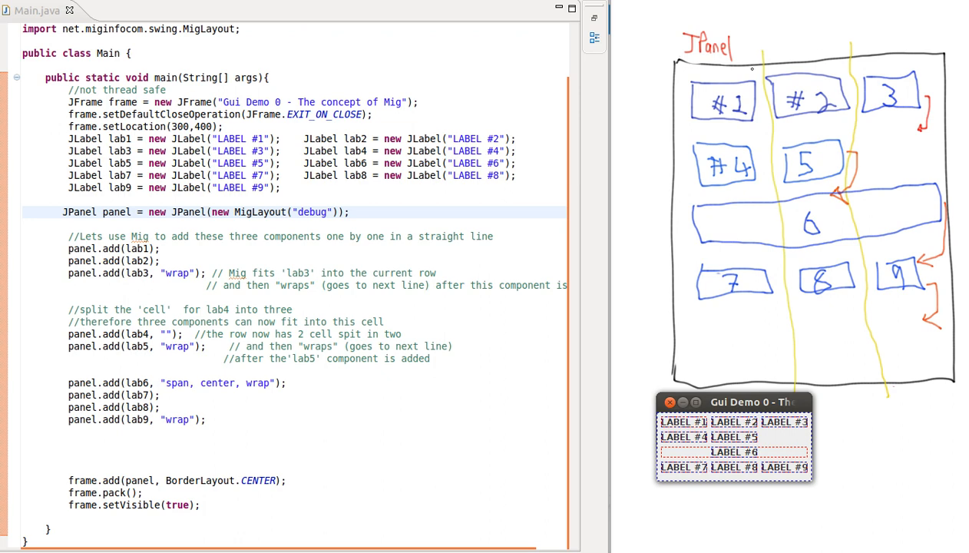
{"action": "mouse_move", "coordinate": [797, 344]}
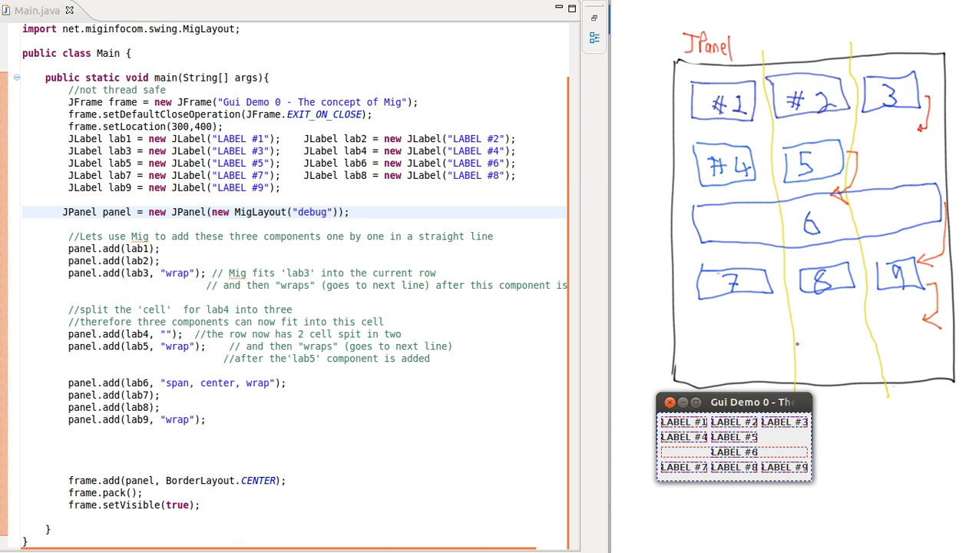